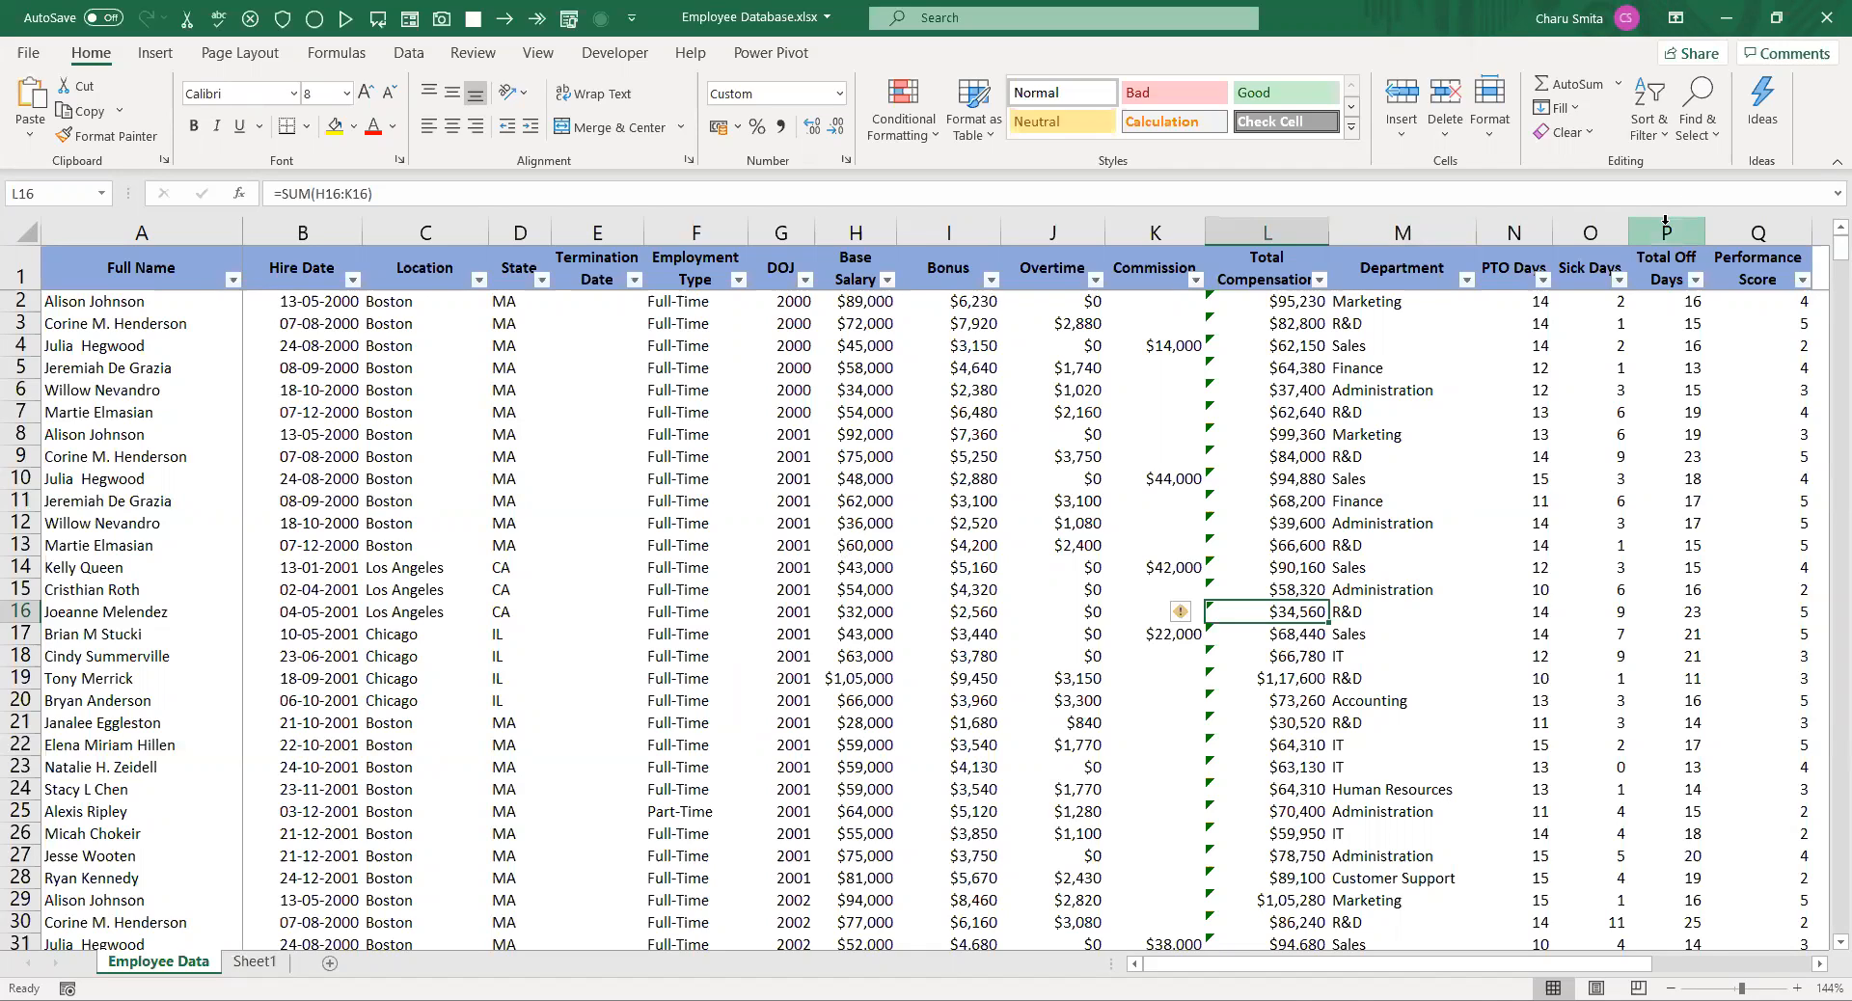
Step: Select the employee data range A2:Q406, checking the Total Off Days and Sick Days columns
{"action": "left_click", "coordinate": [1664, 232]}
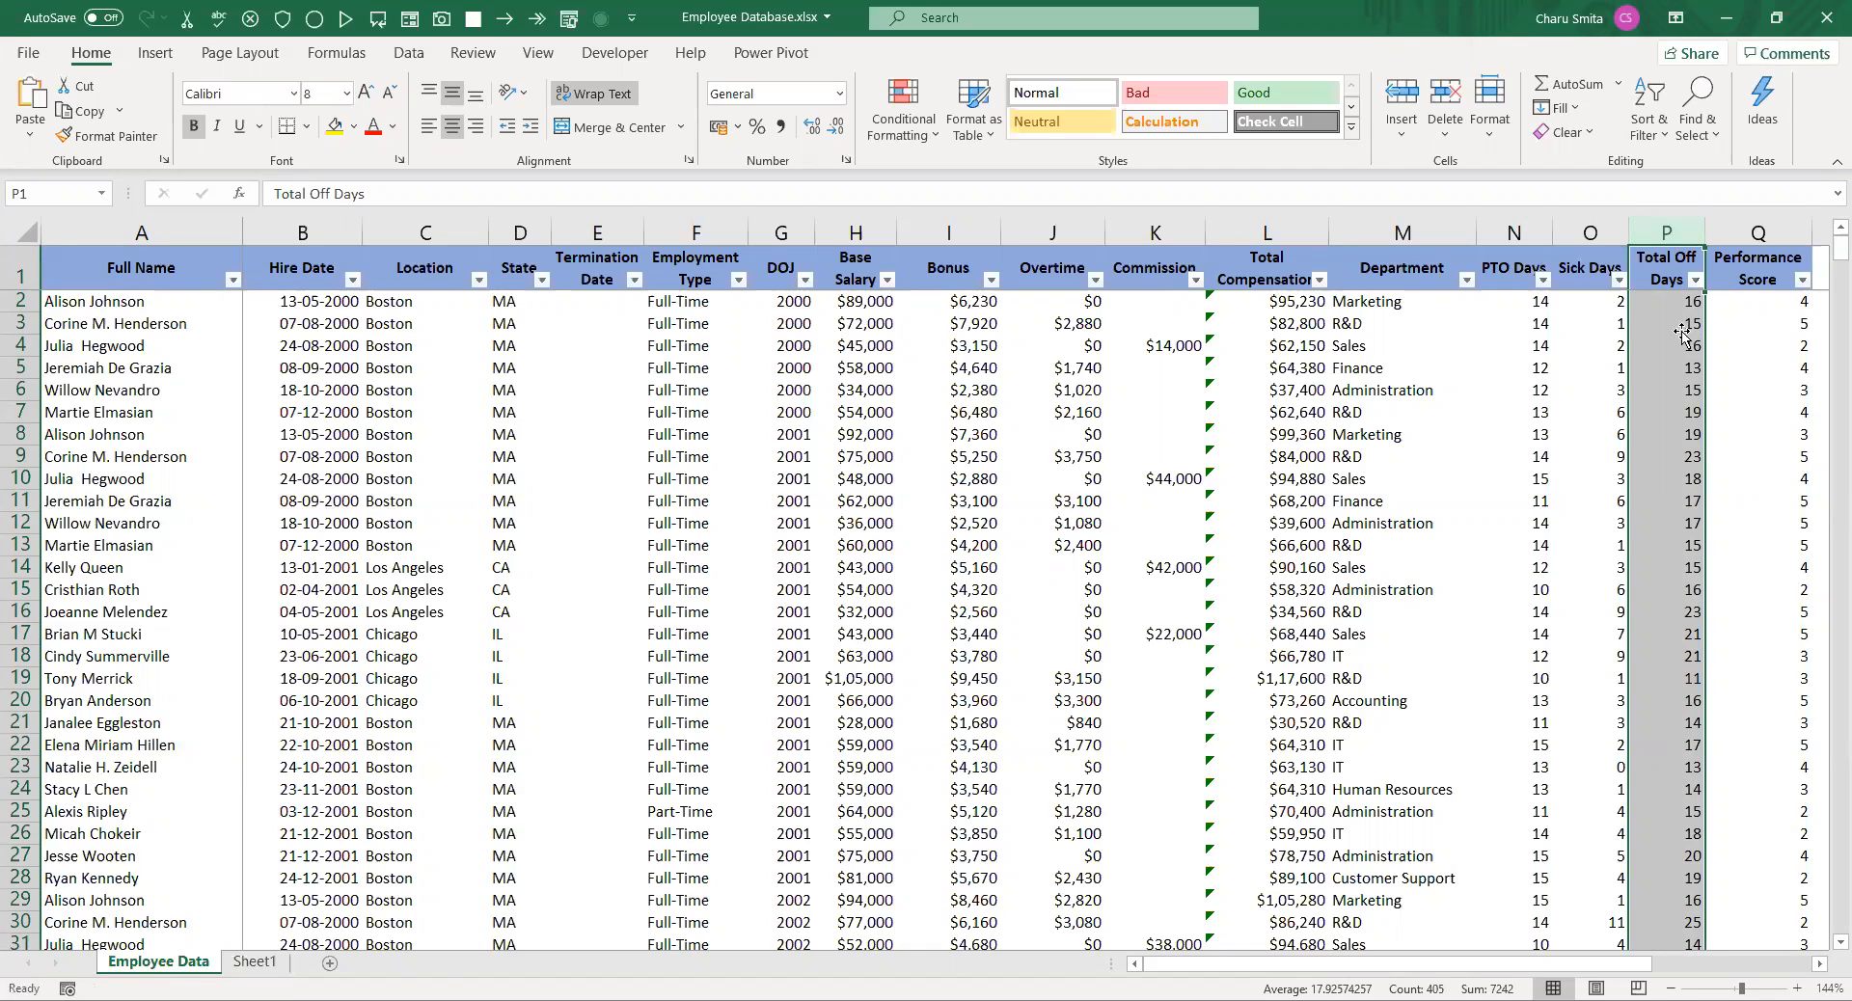
{"action": "left_click", "coordinate": [1589, 344]}
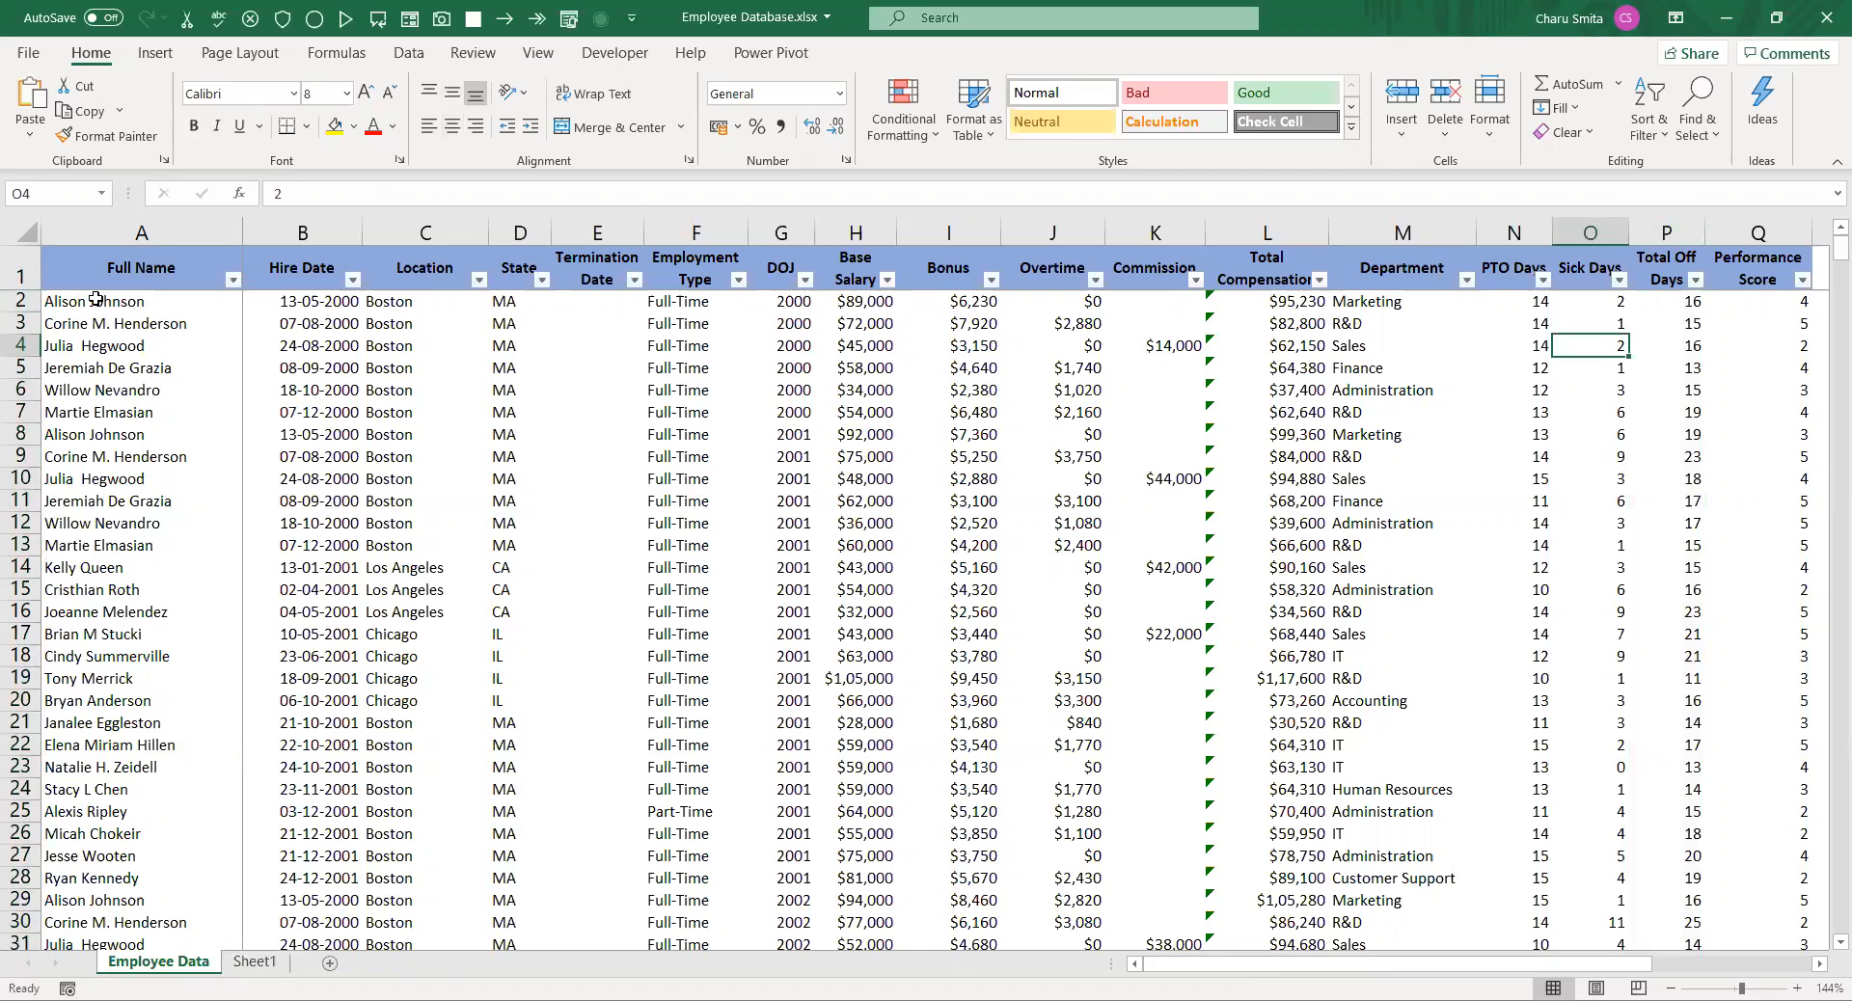
{"action": "left_click", "coordinate": [141, 301]}
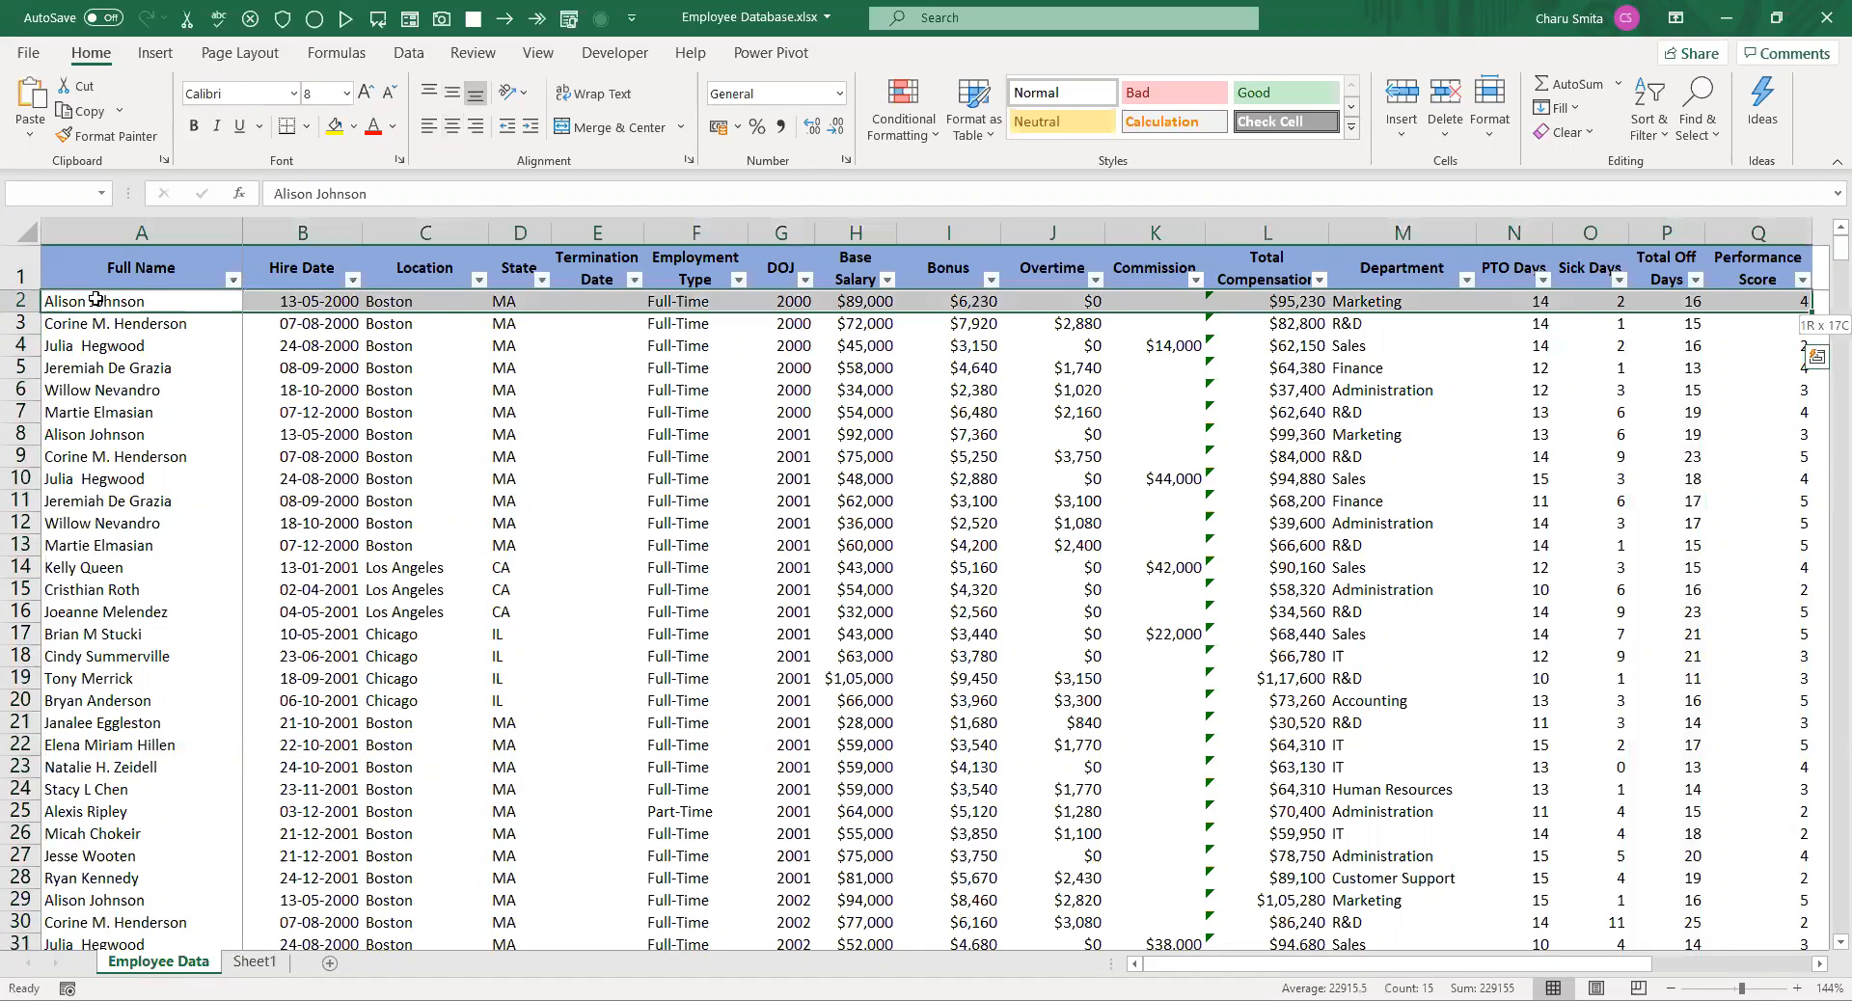
Step: Start a new conditional formatting rule from Home > Conditional Formatting > New Rule
{"action": "scroll", "scroll_direction": "down", "scroll_amount": 3}
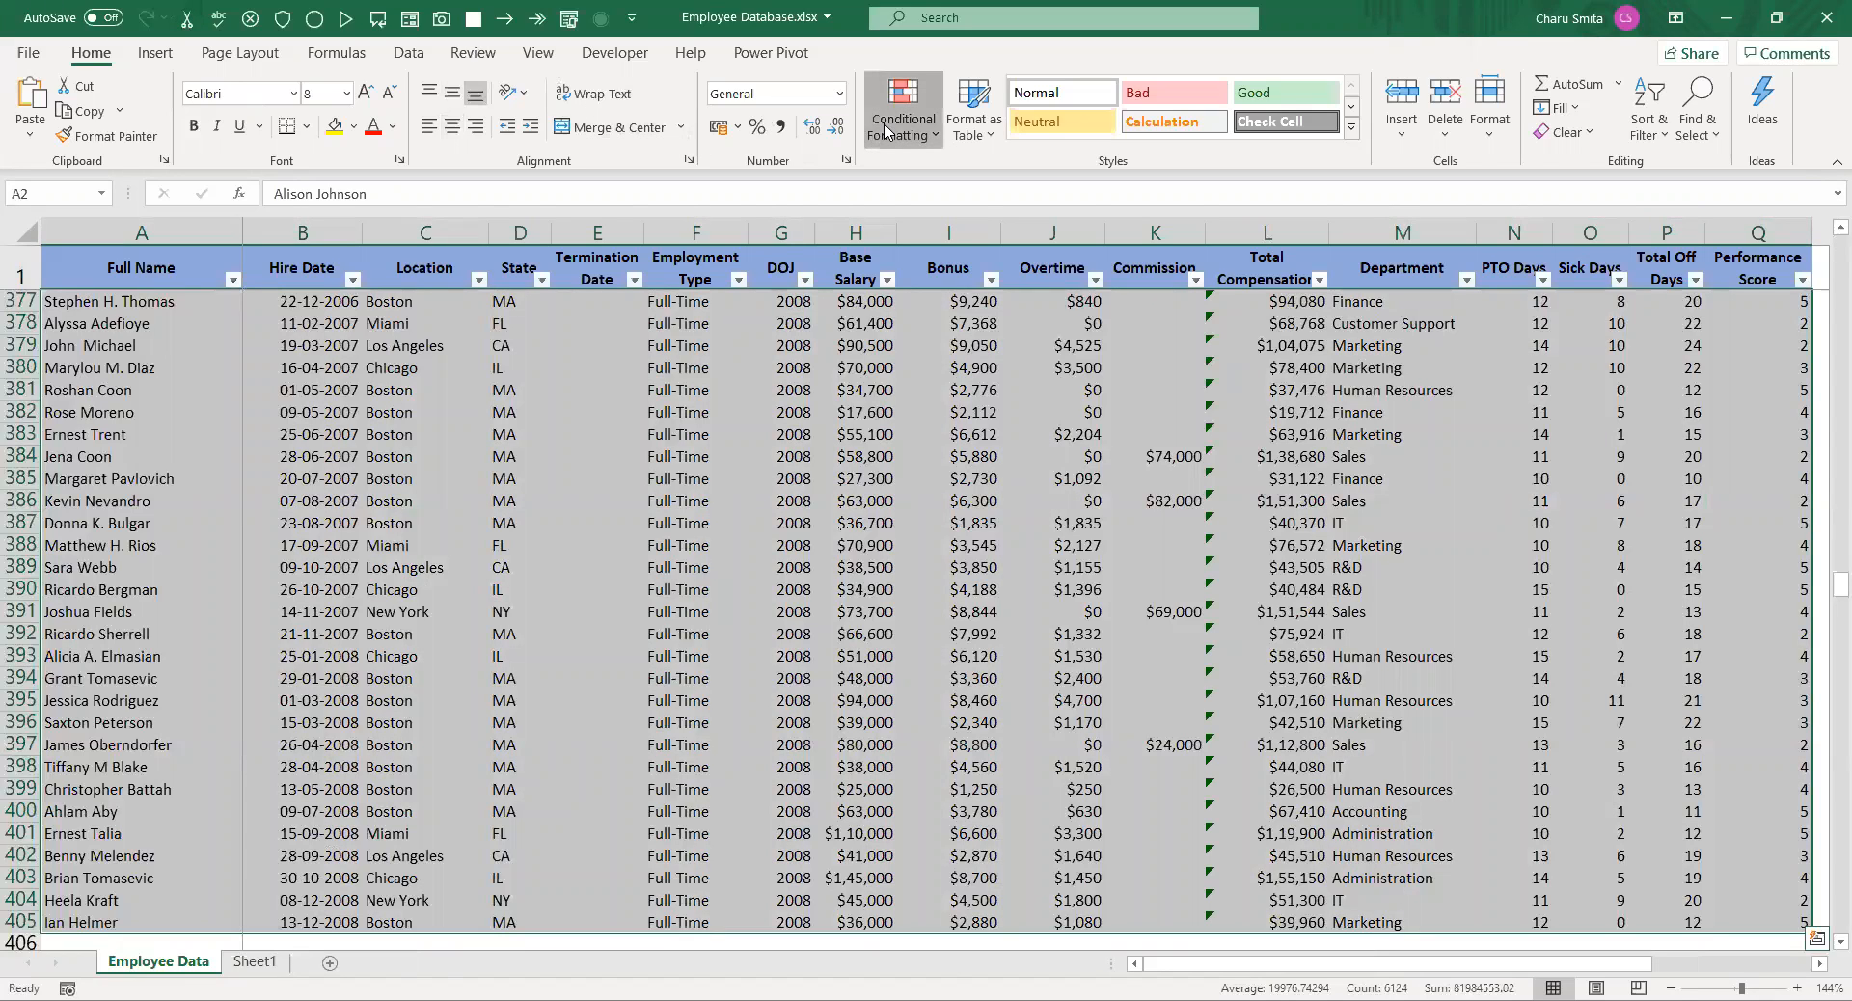
{"action": "left_click", "coordinate": [901, 109]}
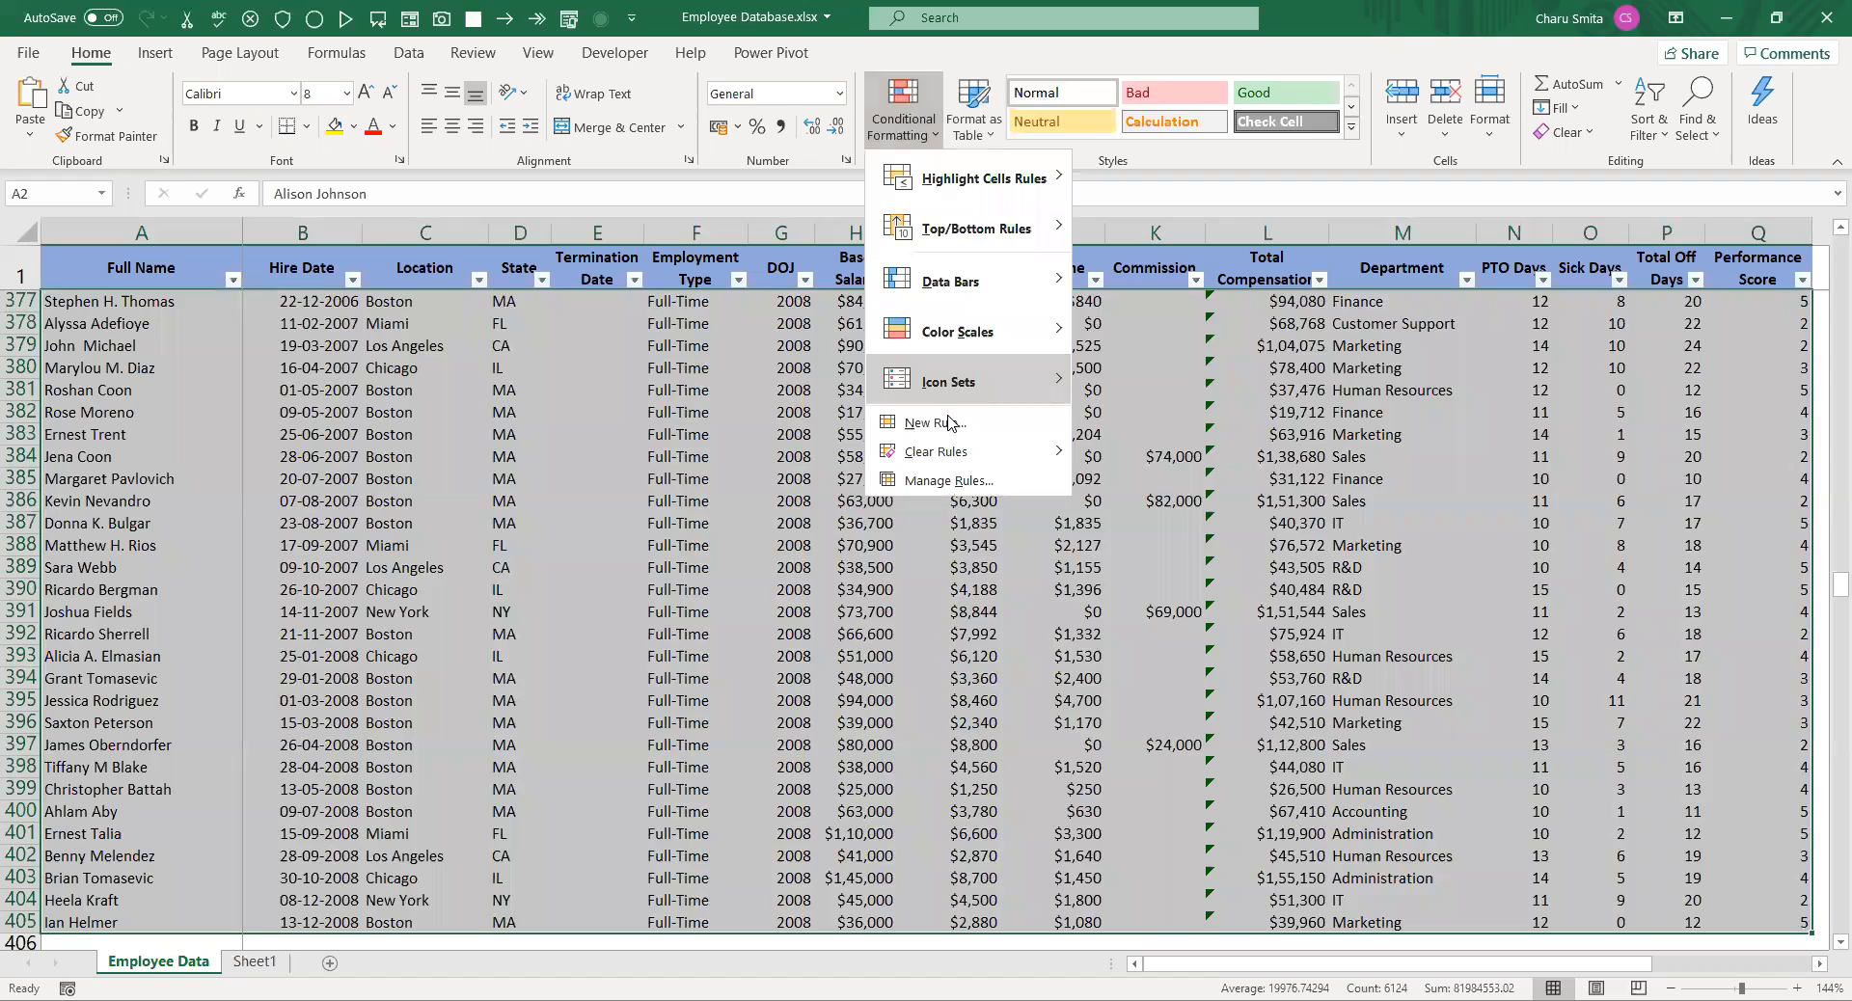
{"action": "left_click", "coordinate": [928, 423]}
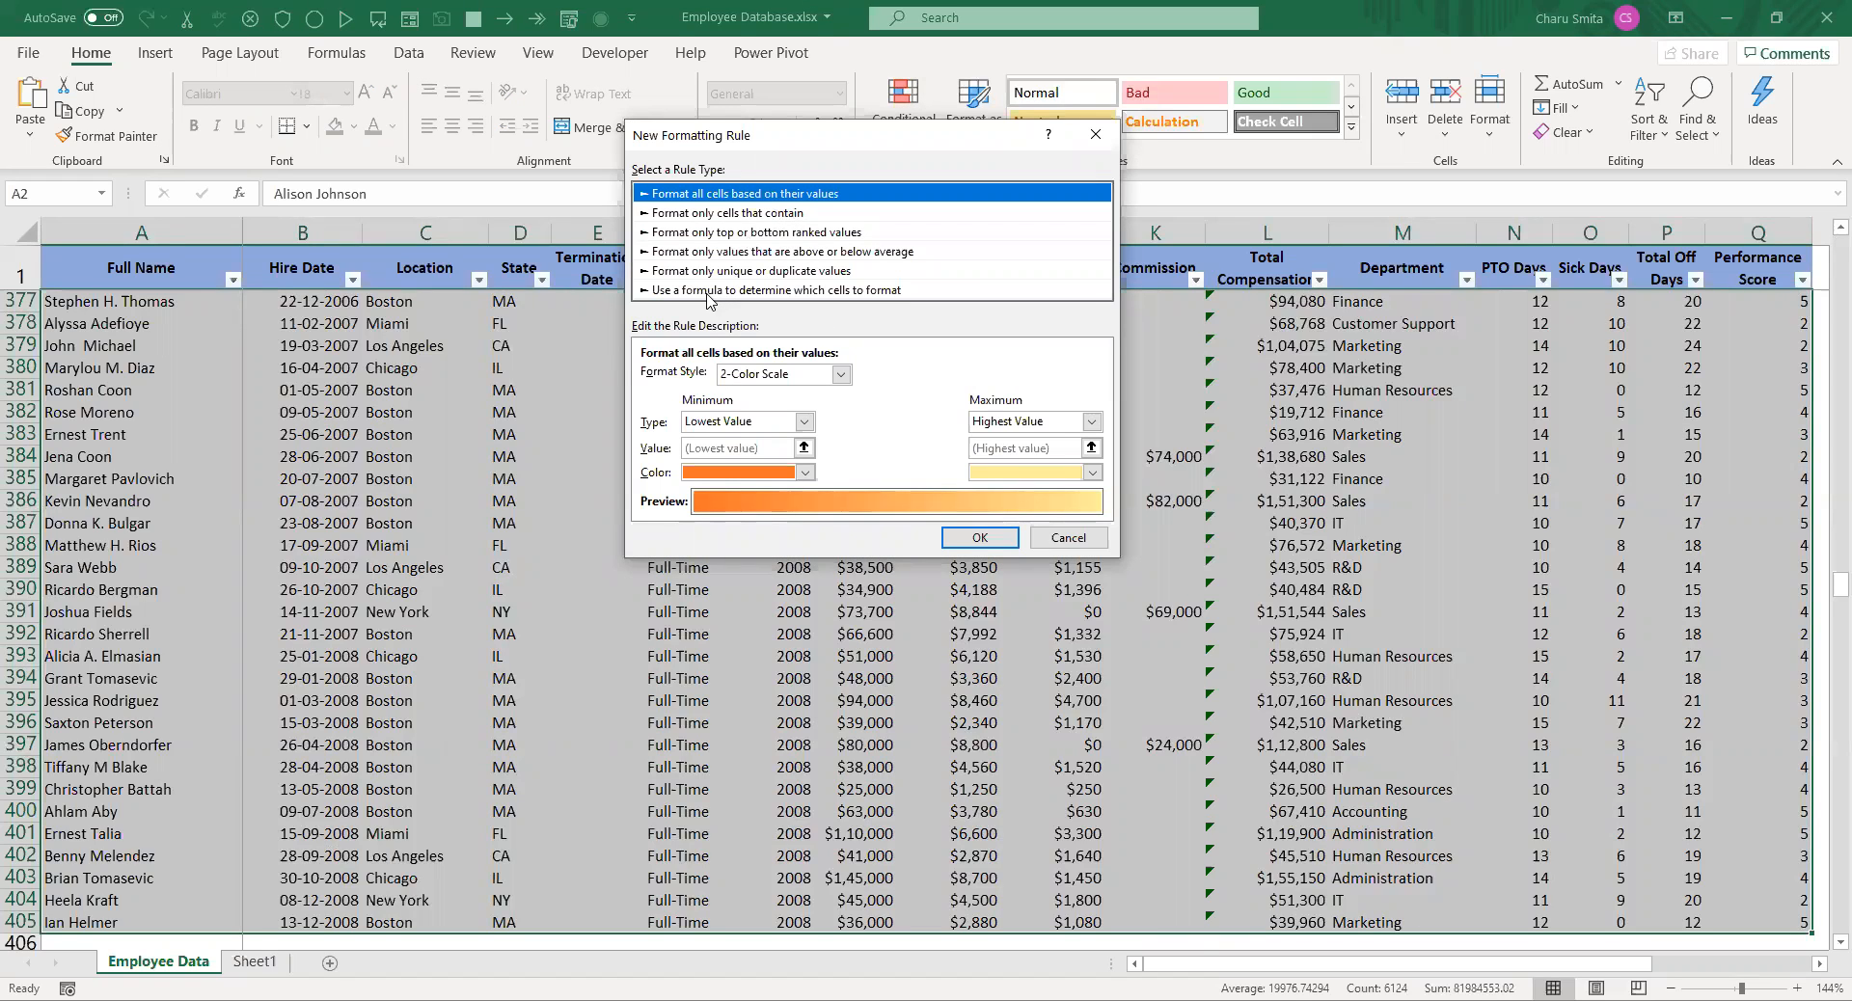
Step: Make the rule formula-based and enter =$P2 as its condition
{"action": "left_click", "coordinate": [774, 290]}
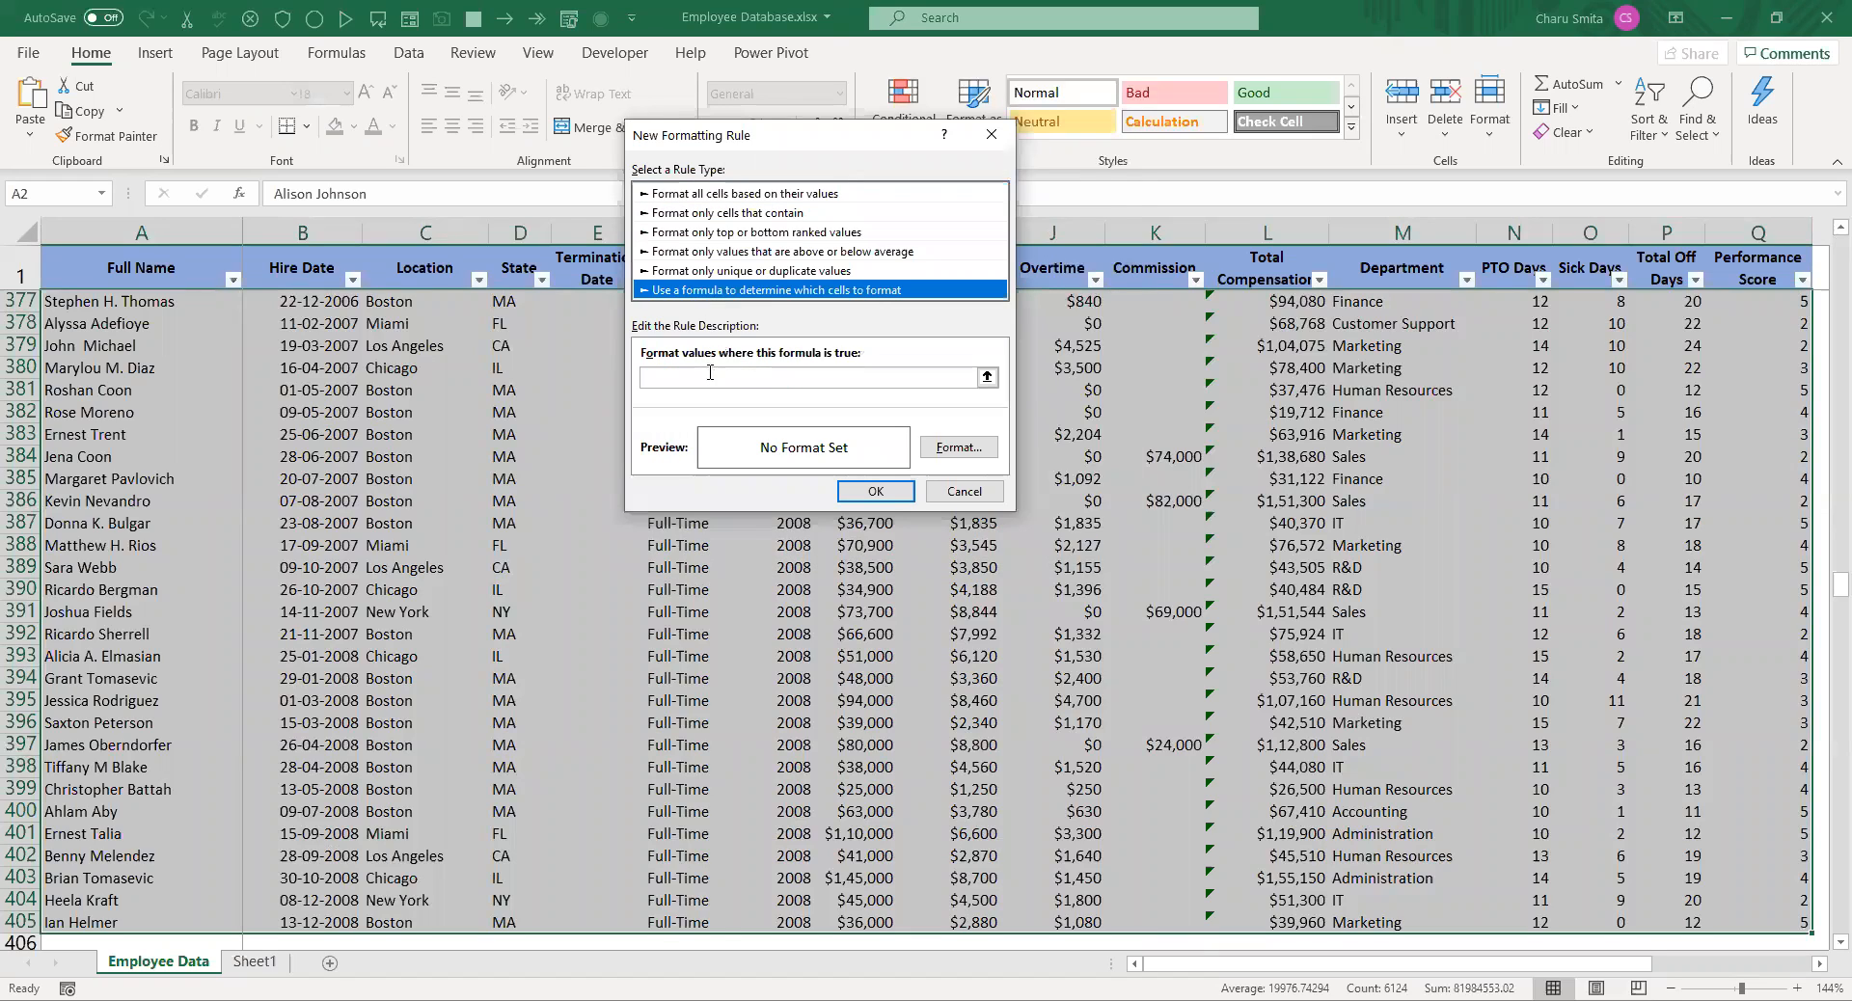
{"action": "left_click", "coordinate": [815, 376]}
{"action": "type", "text": "=$P2"}
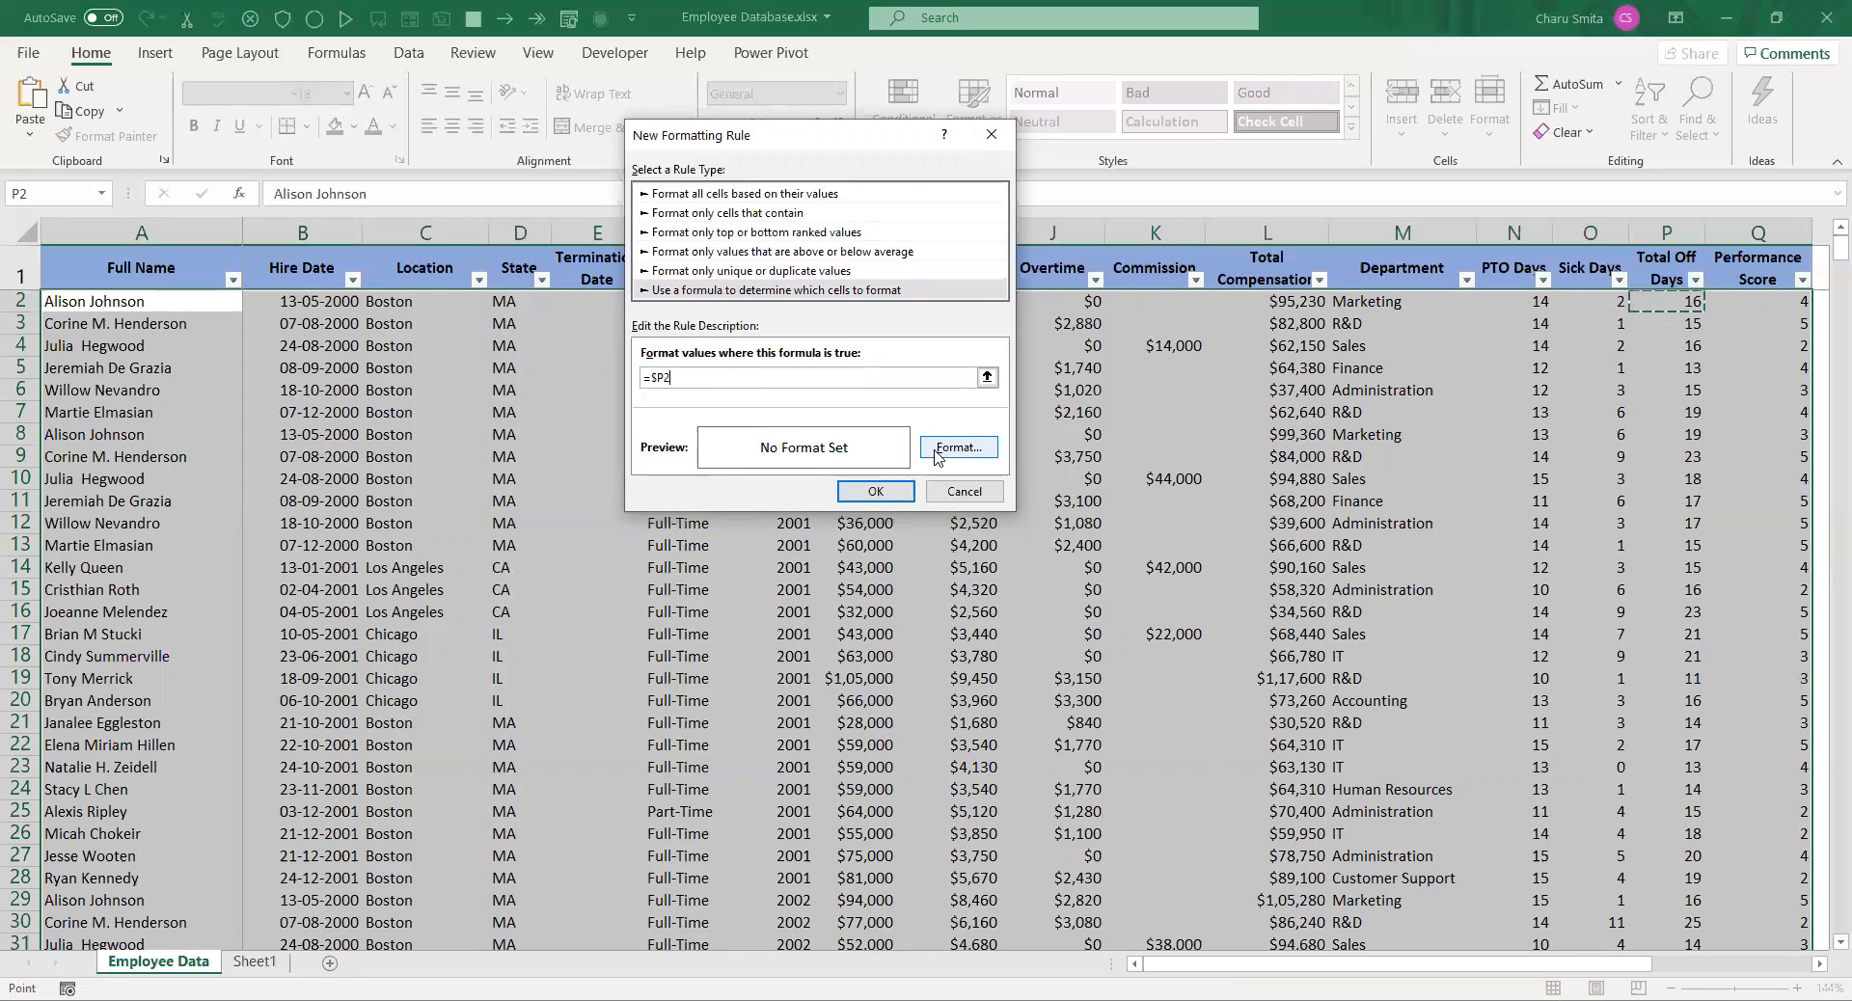
Step: Give the rule a light orange background fill
{"action": "left_click", "coordinate": [958, 447]}
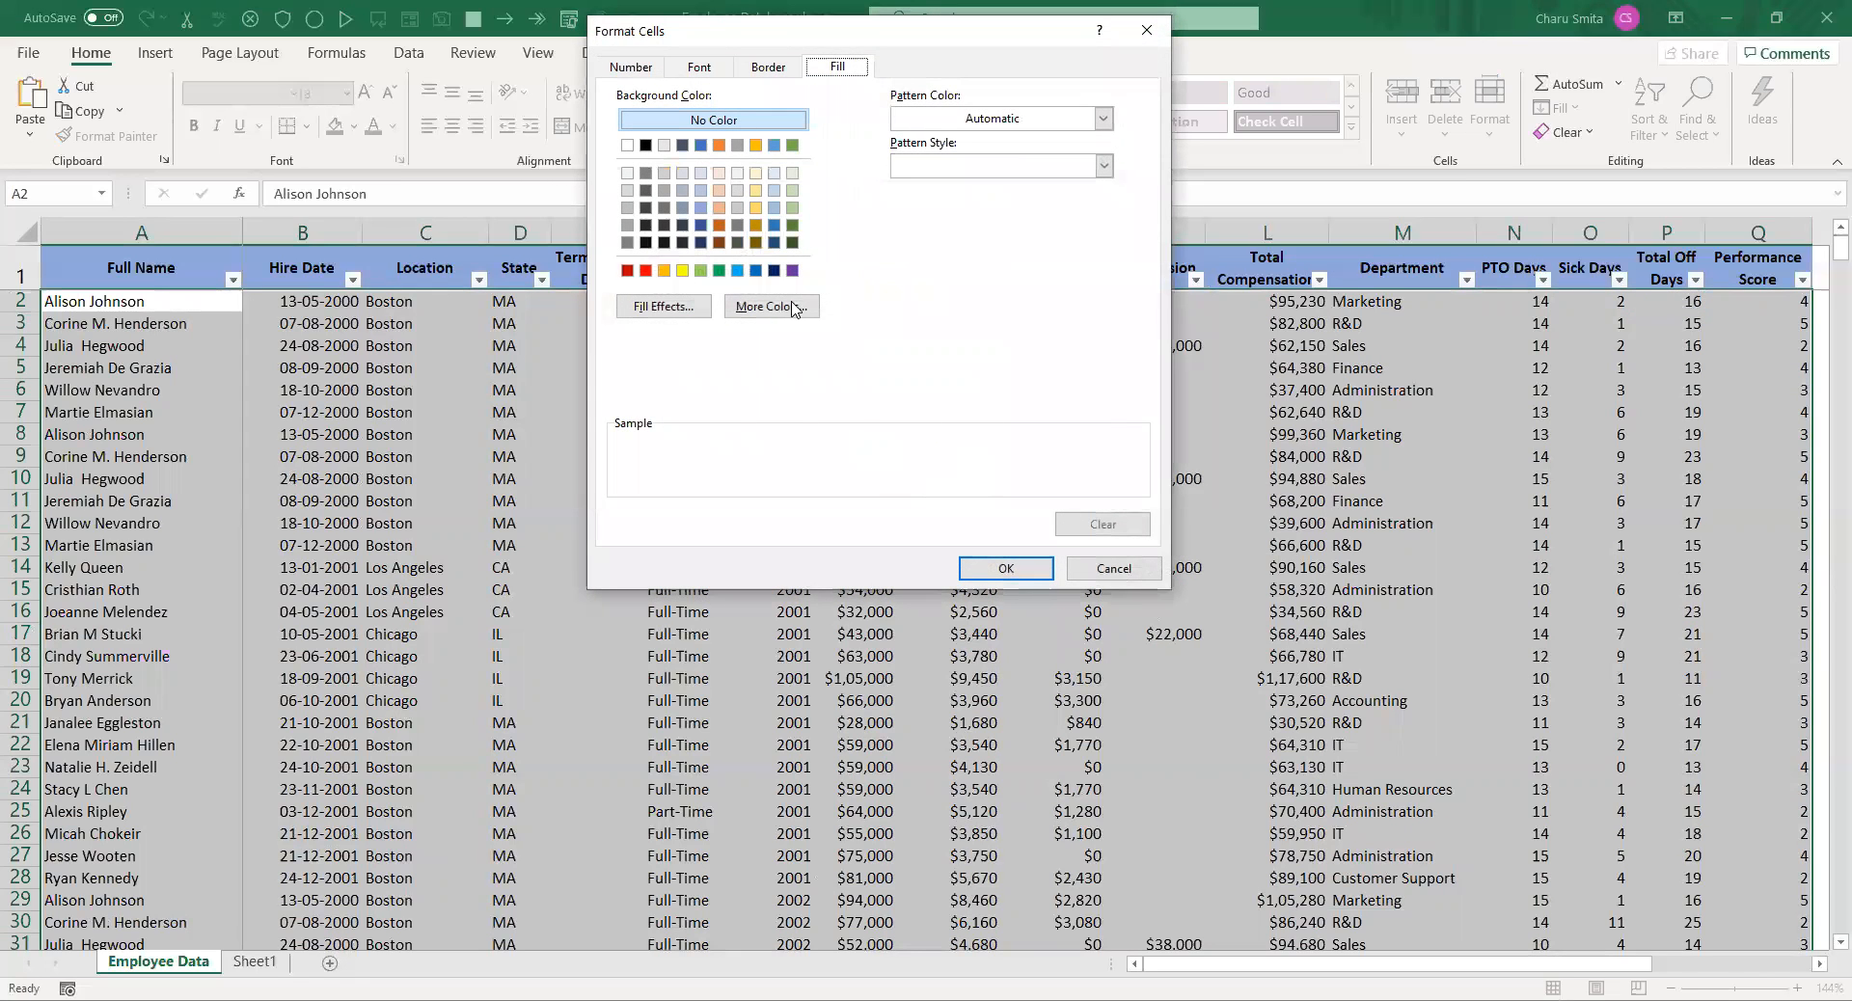
{"action": "left_click", "coordinate": [717, 190]}
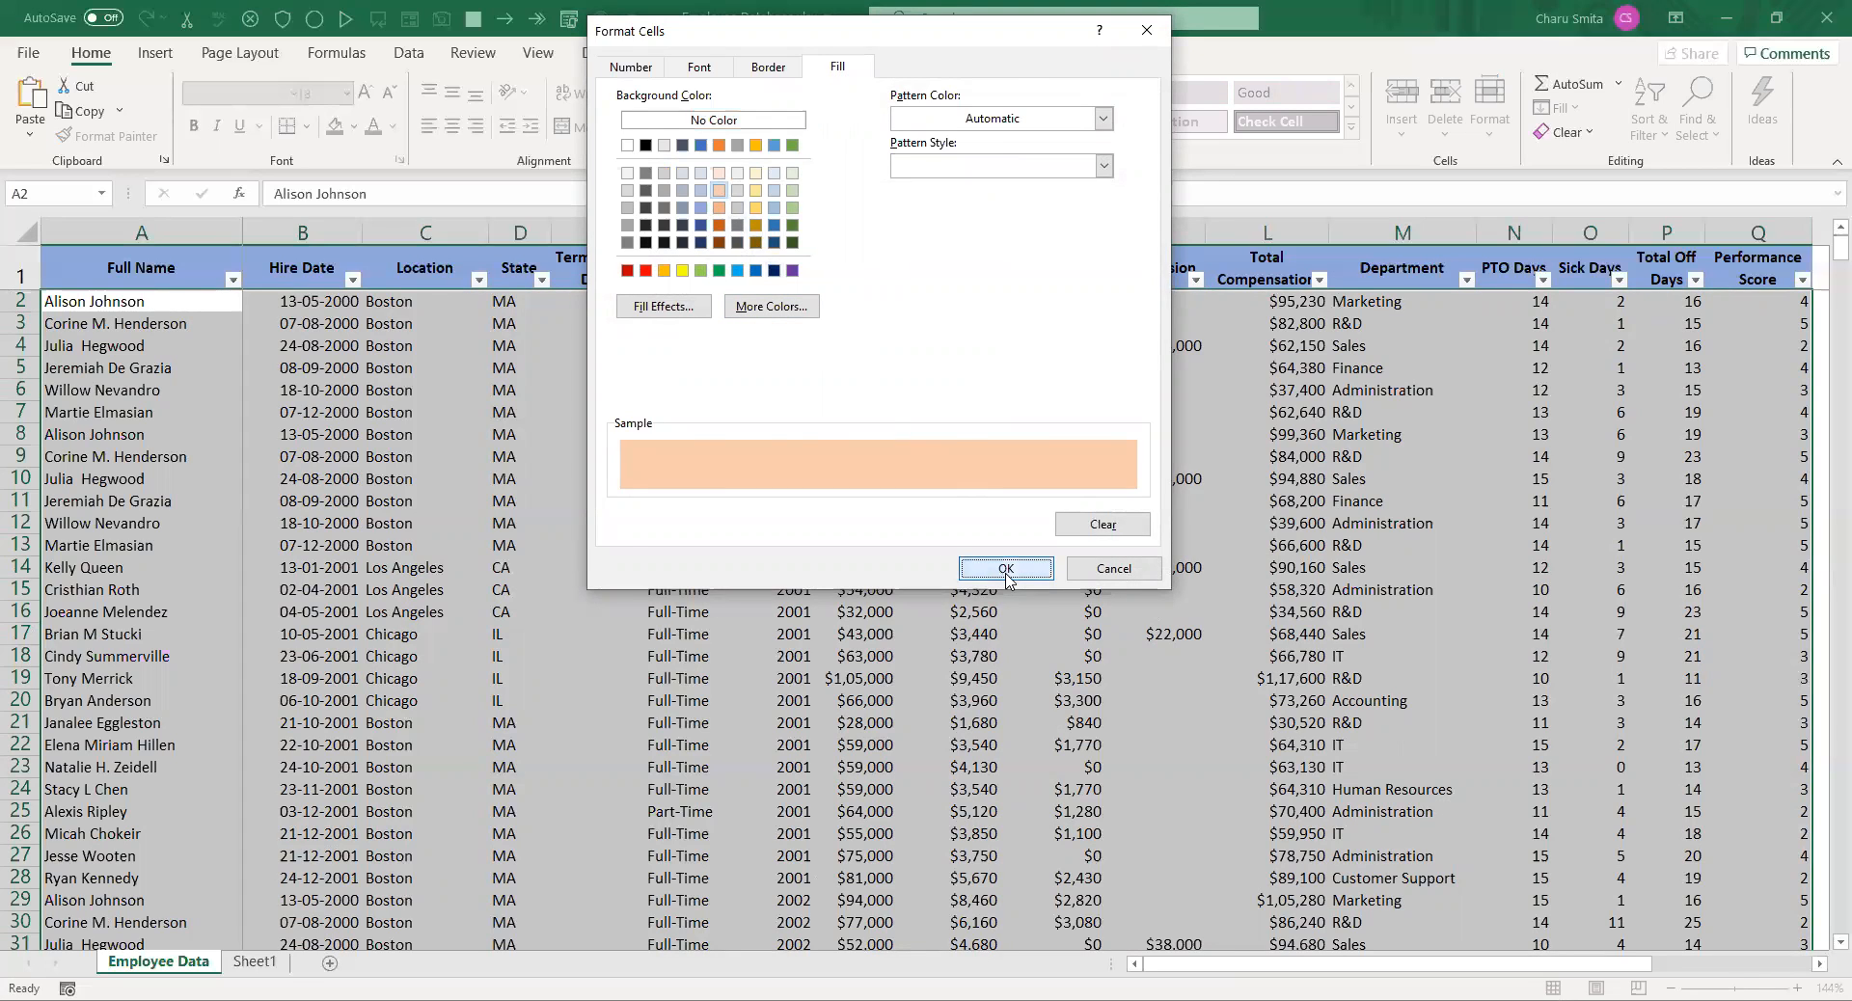
{"action": "left_click", "coordinate": [1005, 568]}
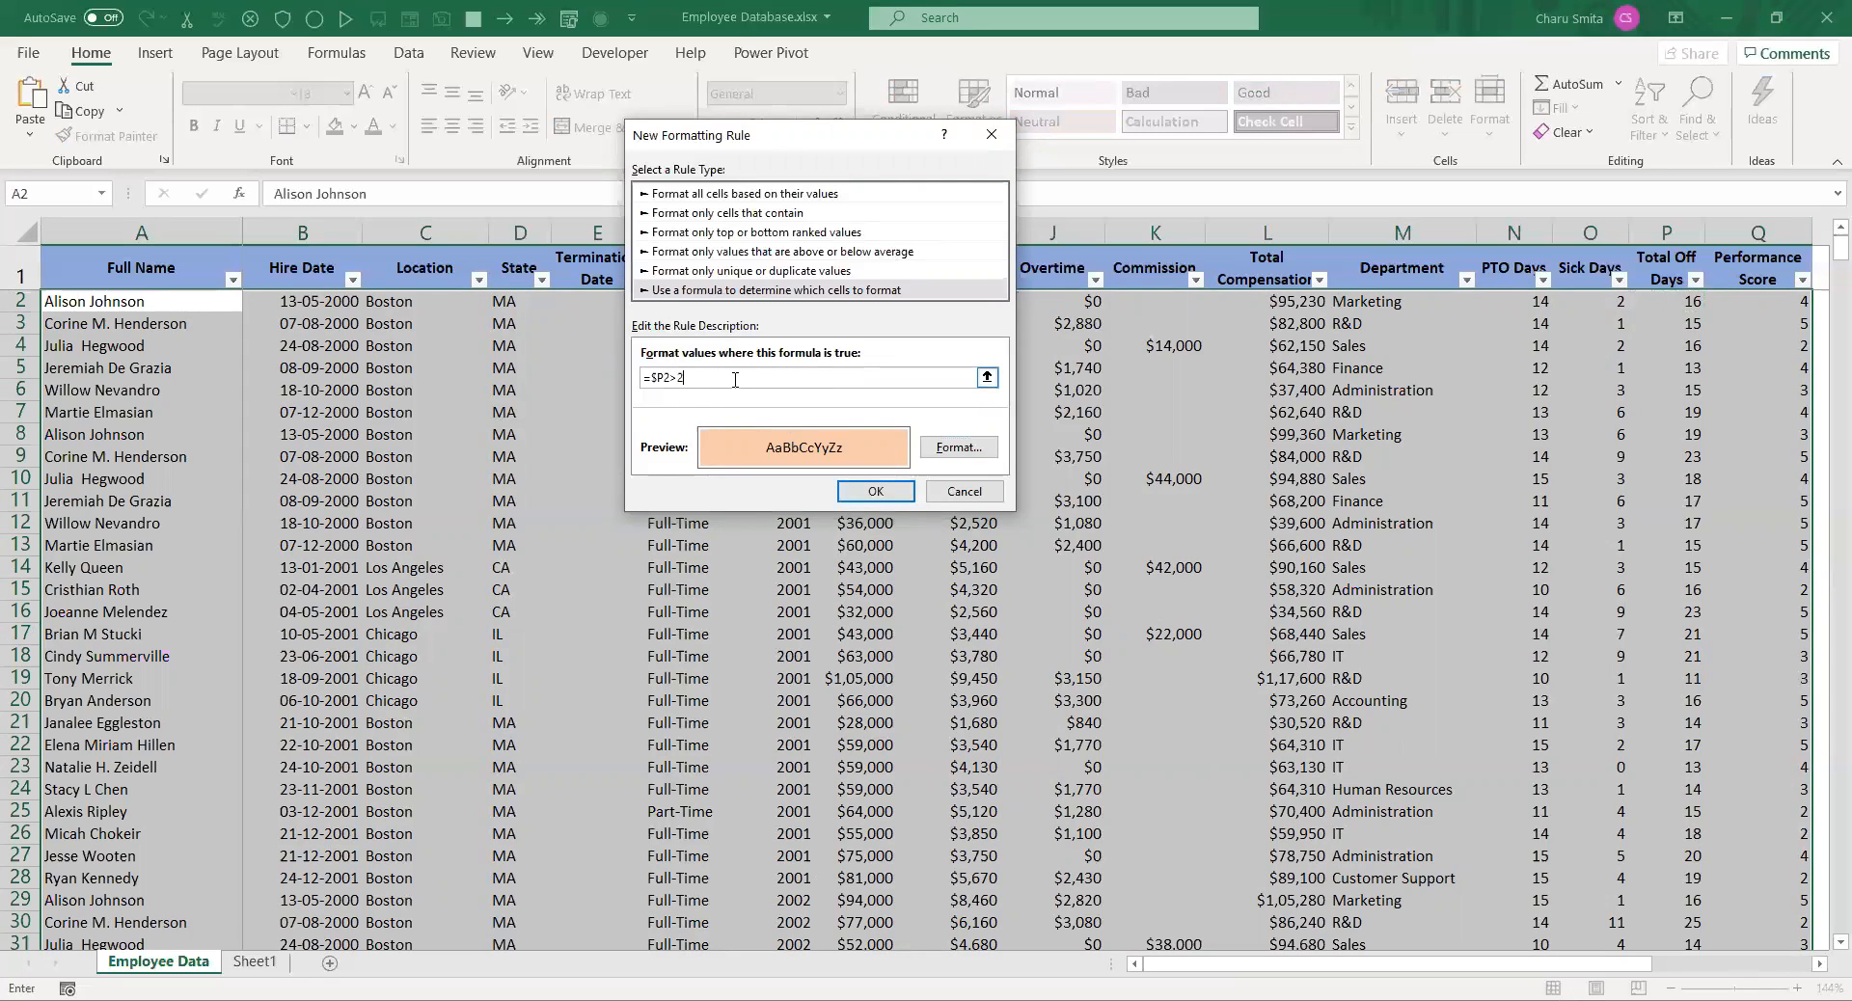
Step: Complete the condition as =$P2>20 and apply the rule to the table
{"action": "type", "text": "0"}
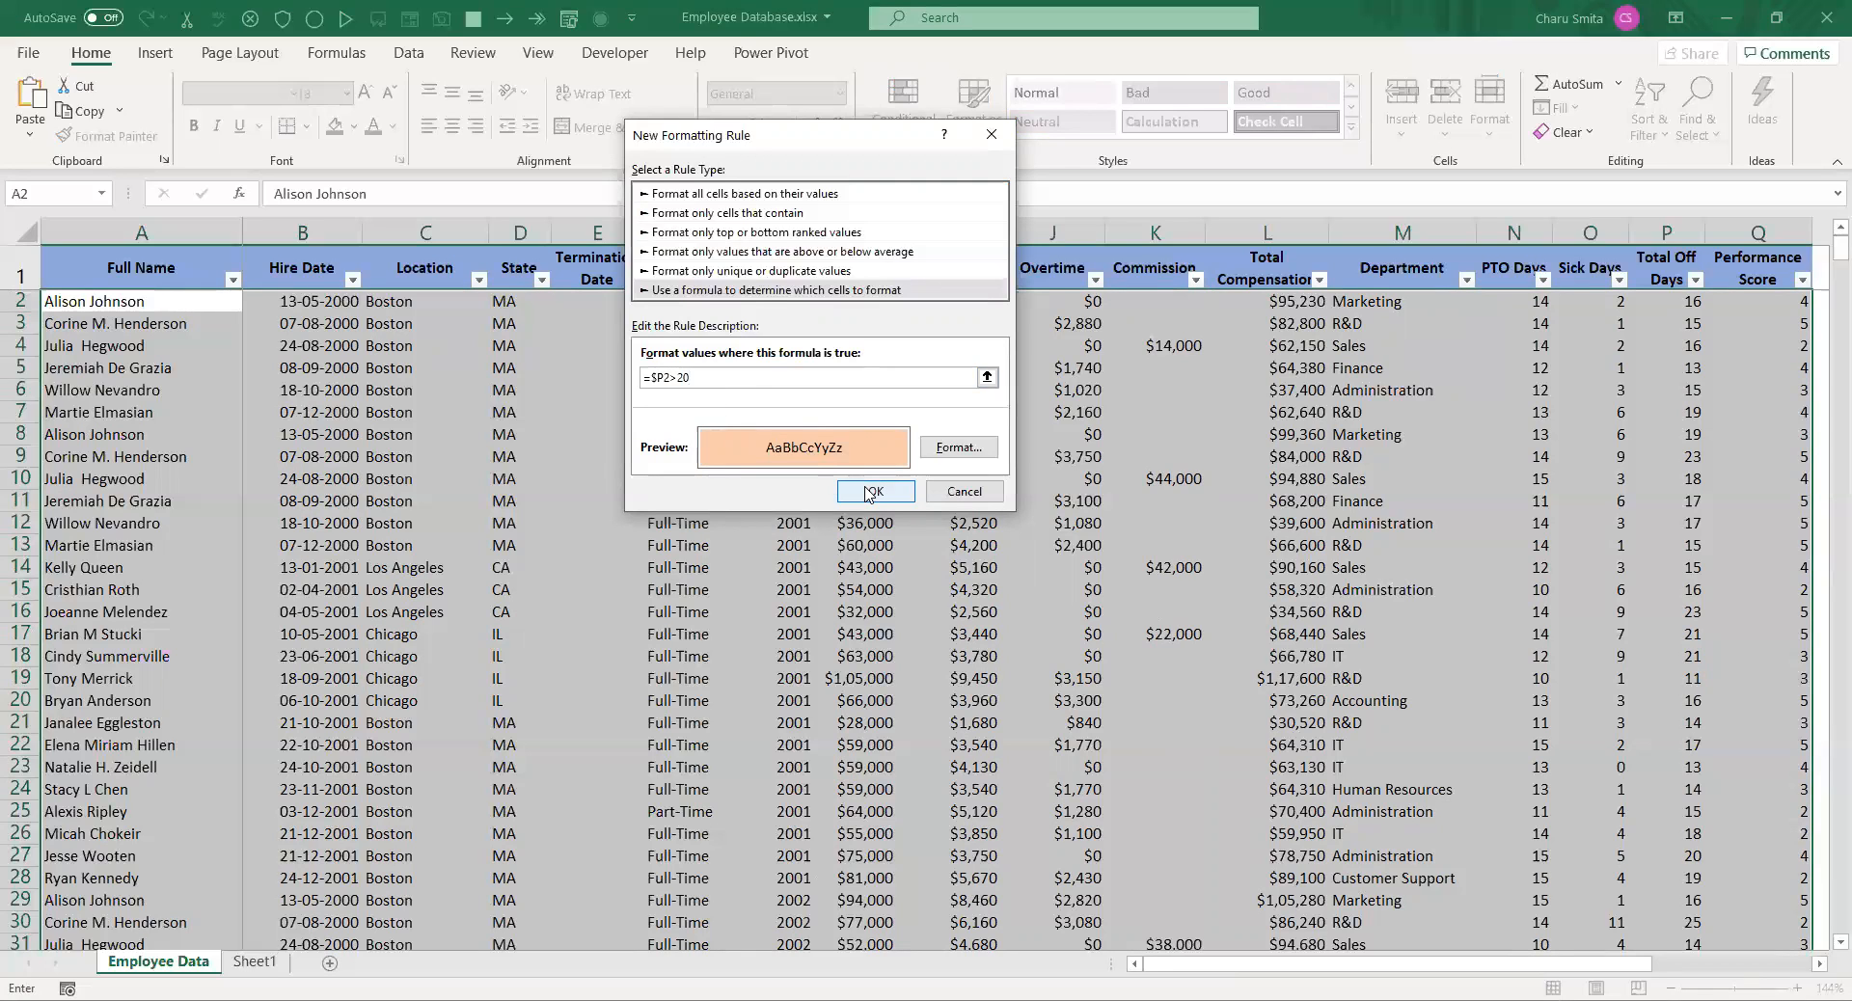
{"action": "left_click", "coordinate": [874, 491]}
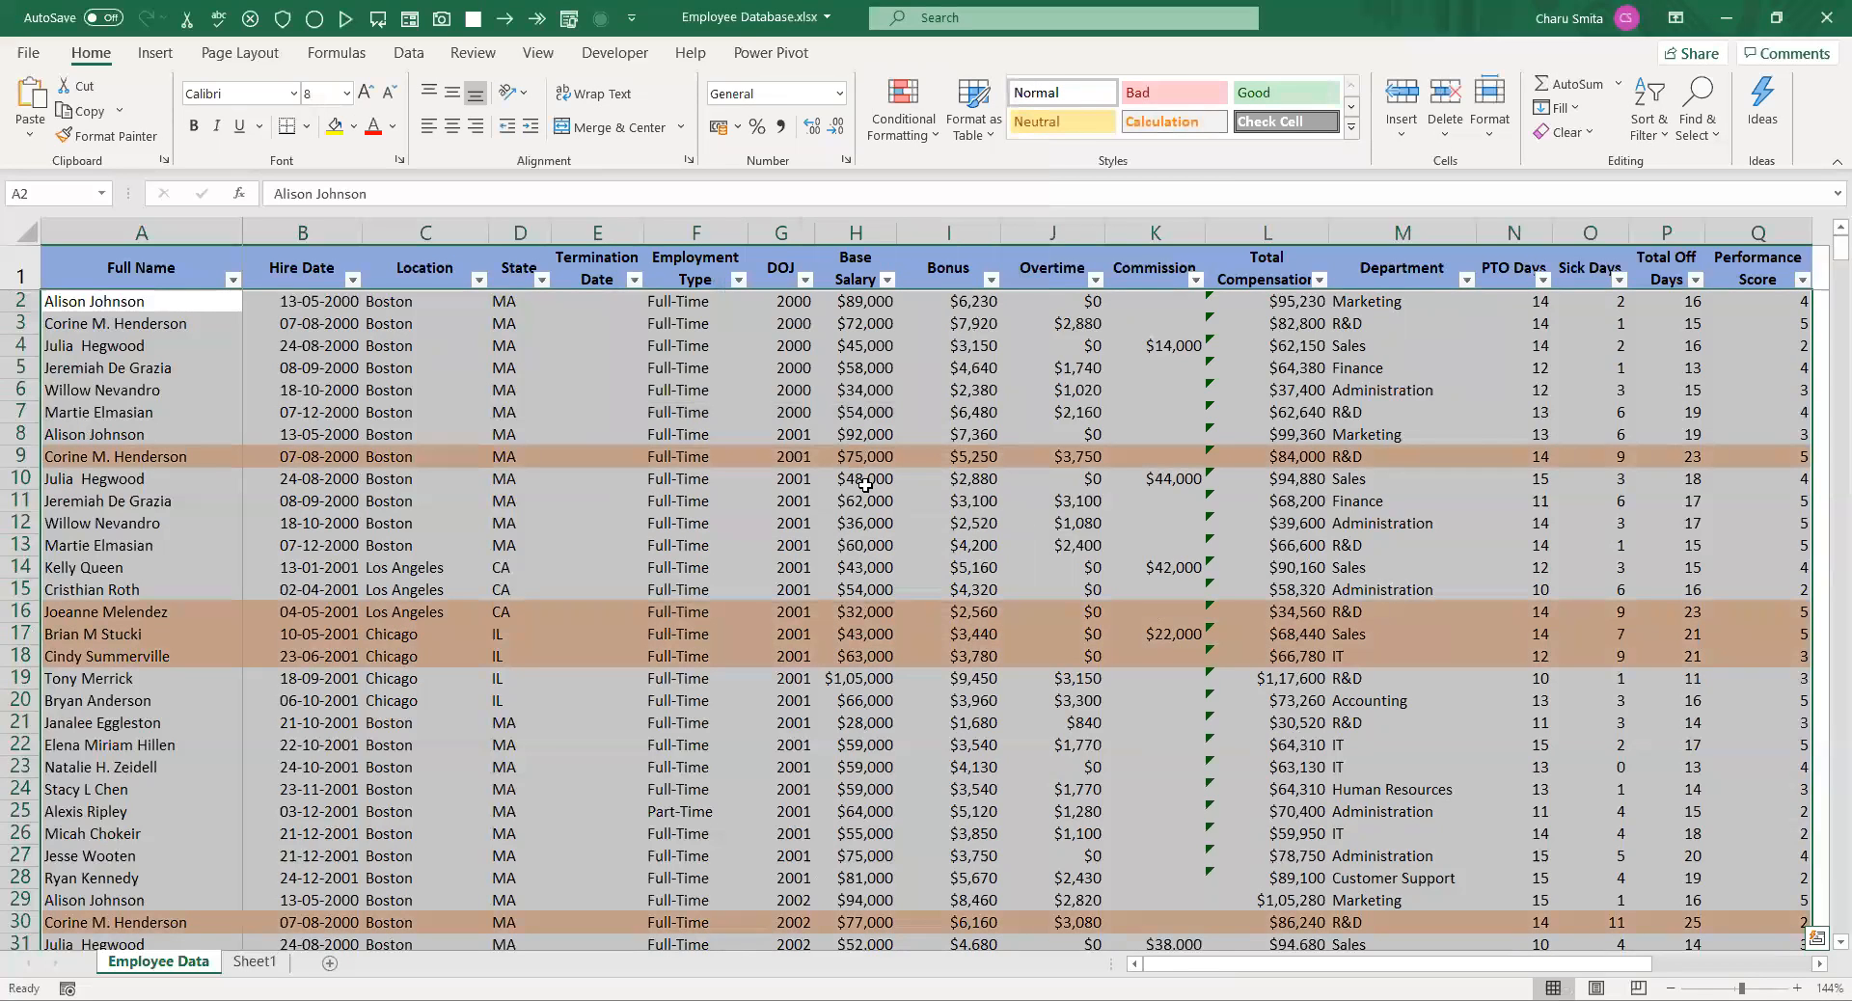
{"action": "left_click", "coordinate": [1048, 411]}
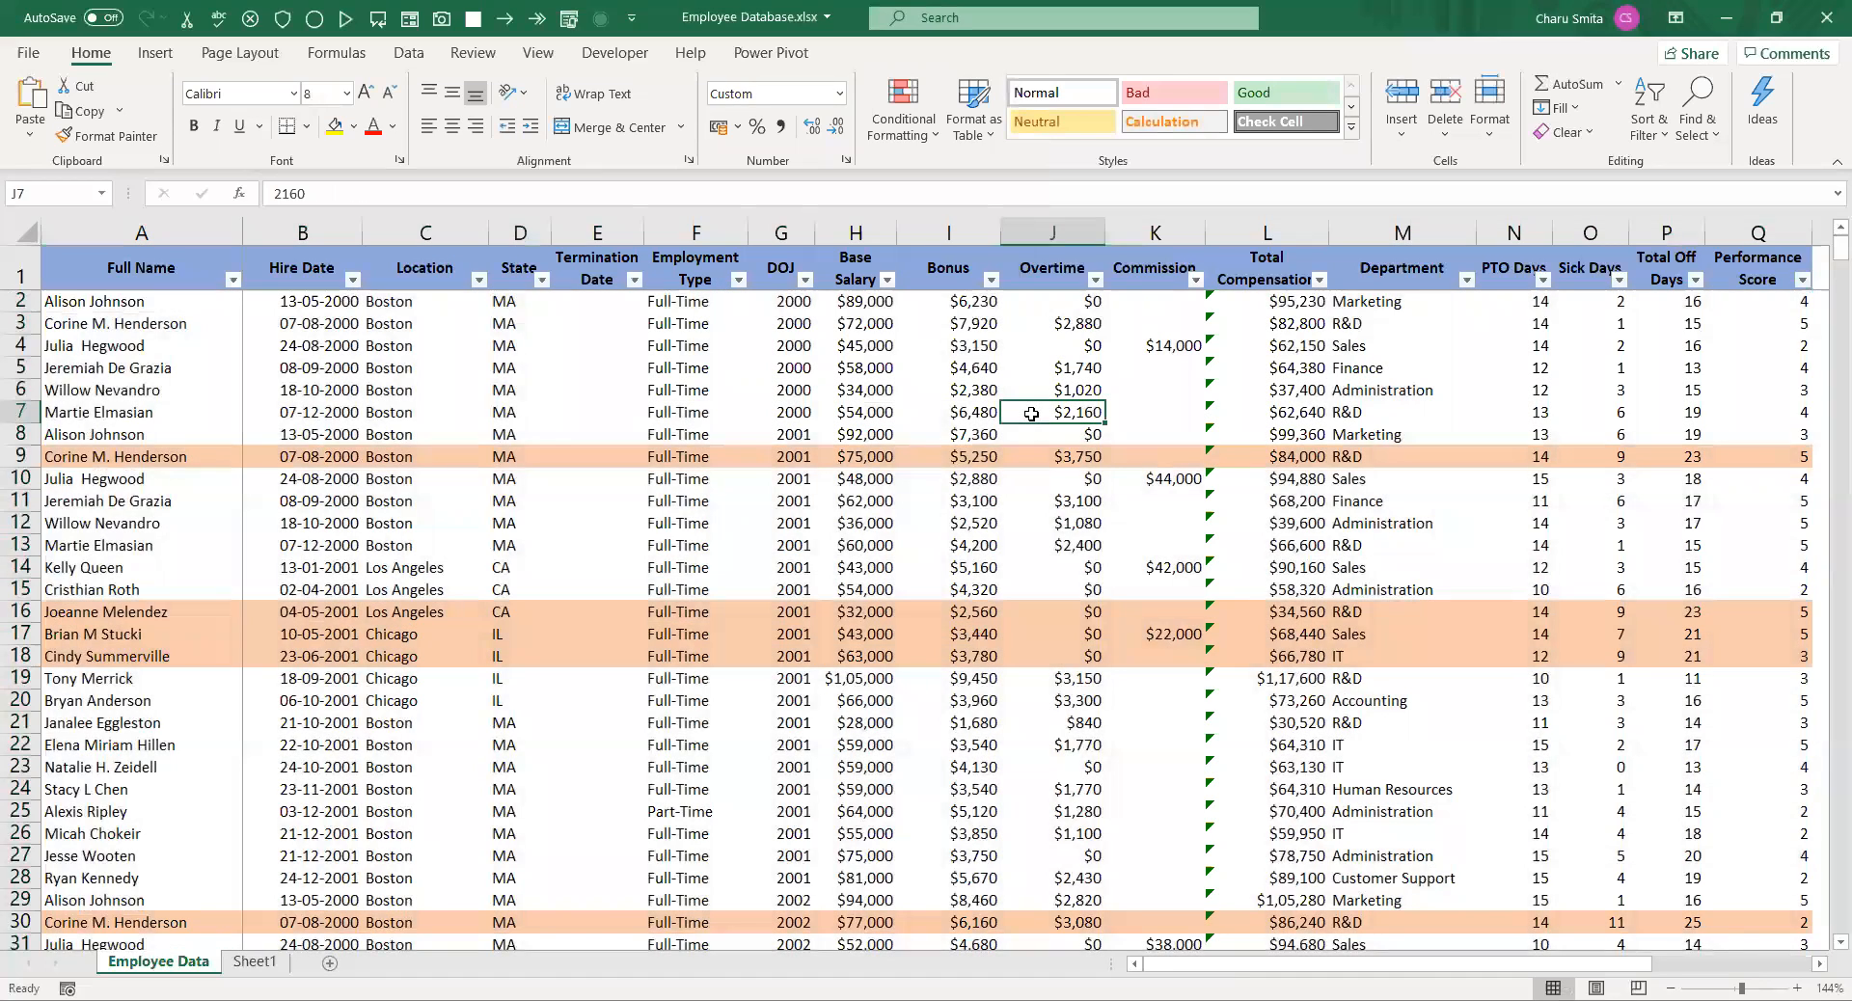
{"action": "left_click", "coordinate": [1665, 455]}
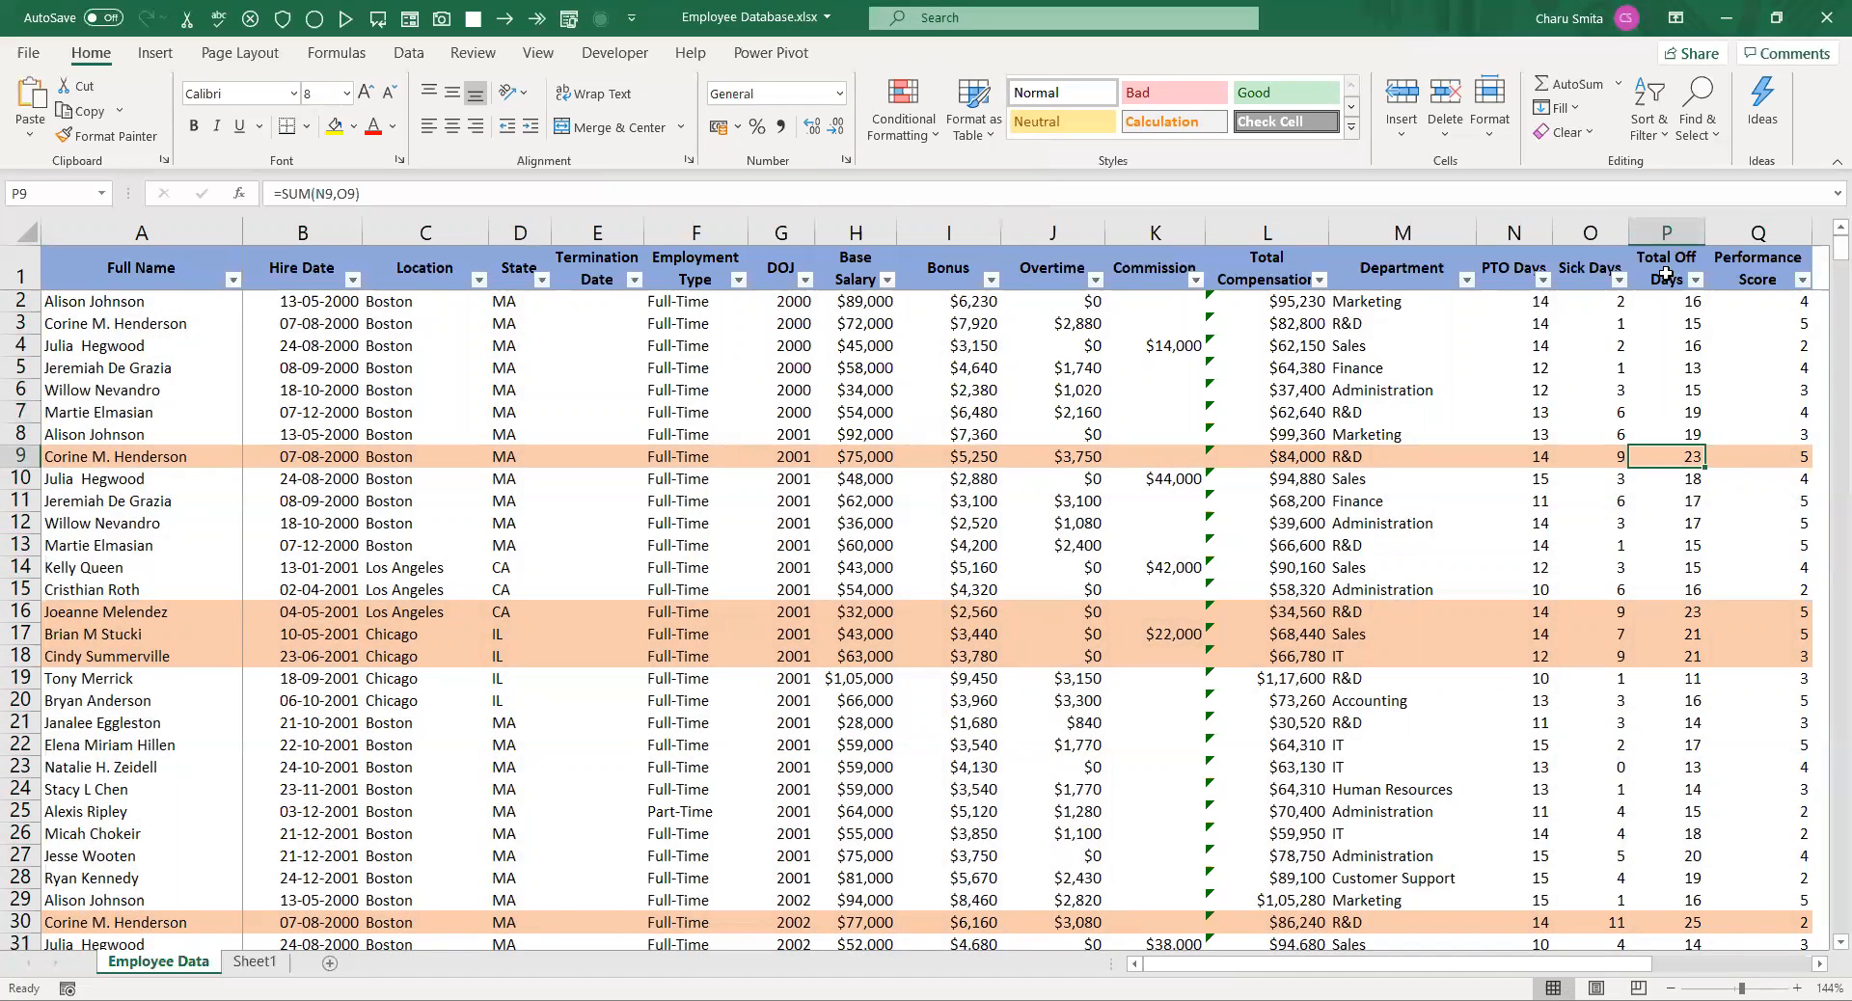
{"action": "left_click", "coordinate": [1666, 634]}
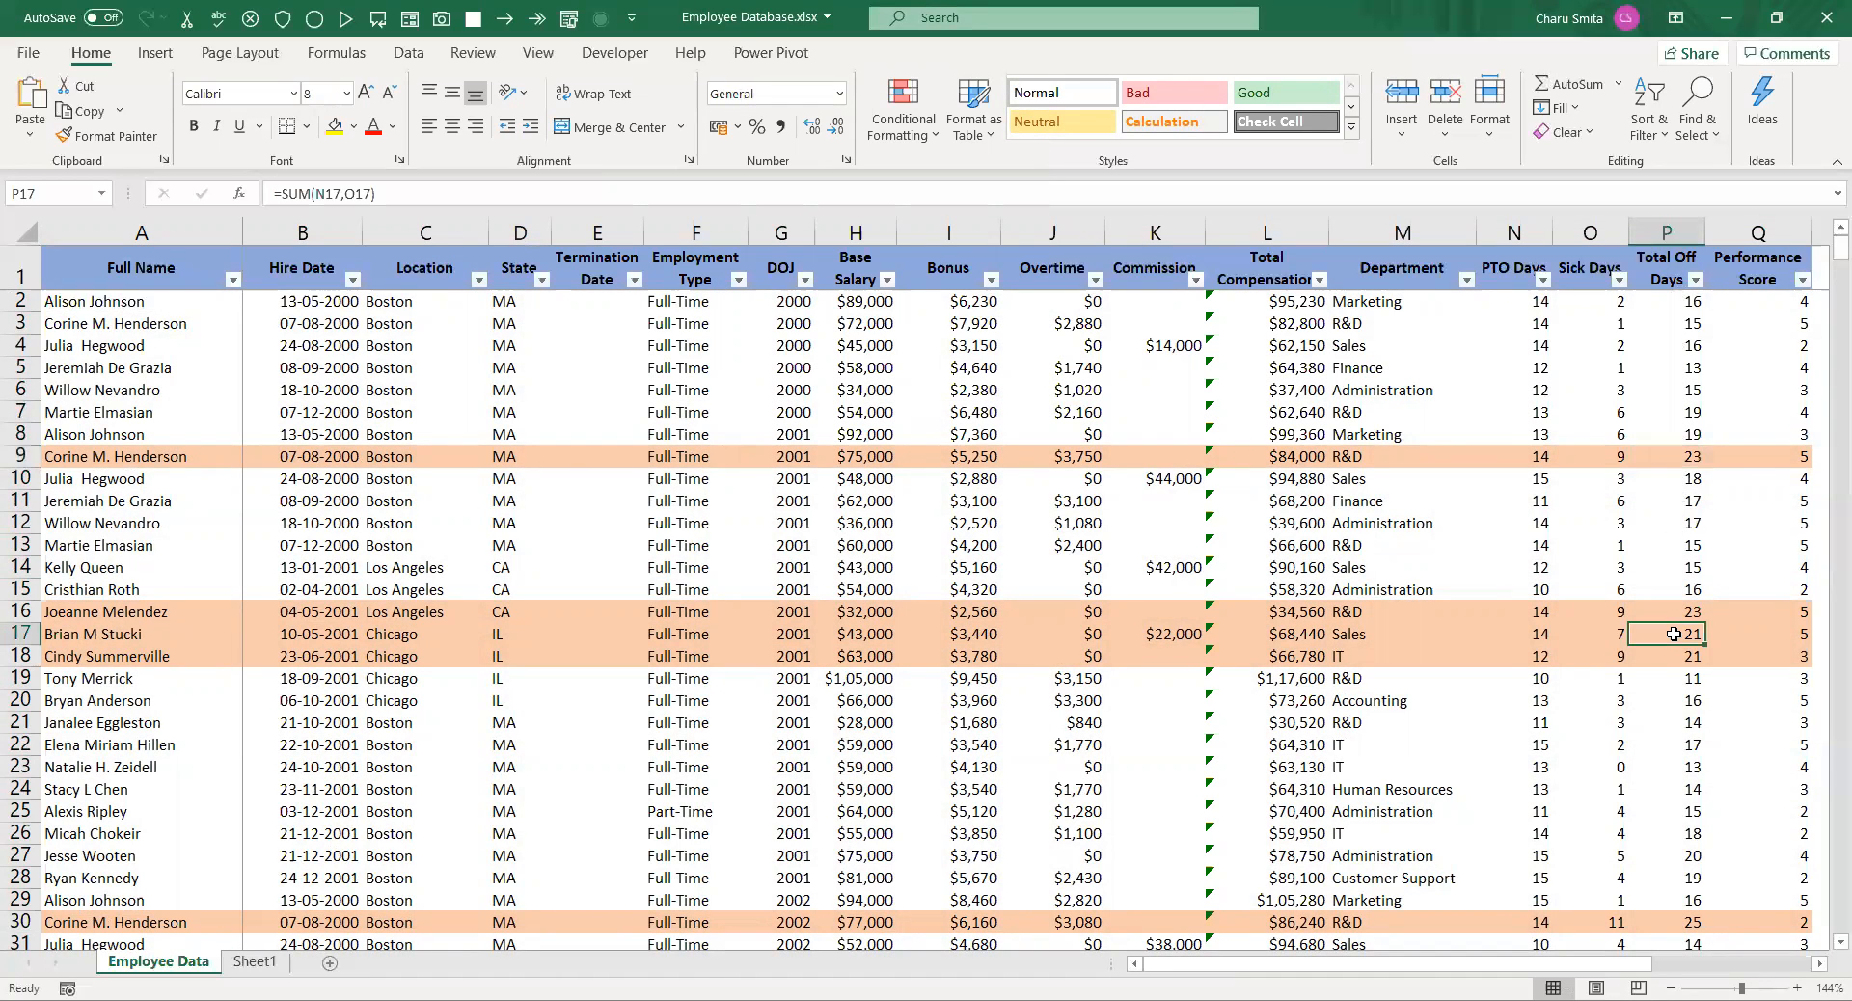
{"action": "scroll", "scroll_direction": "down", "scroll_amount": 3}
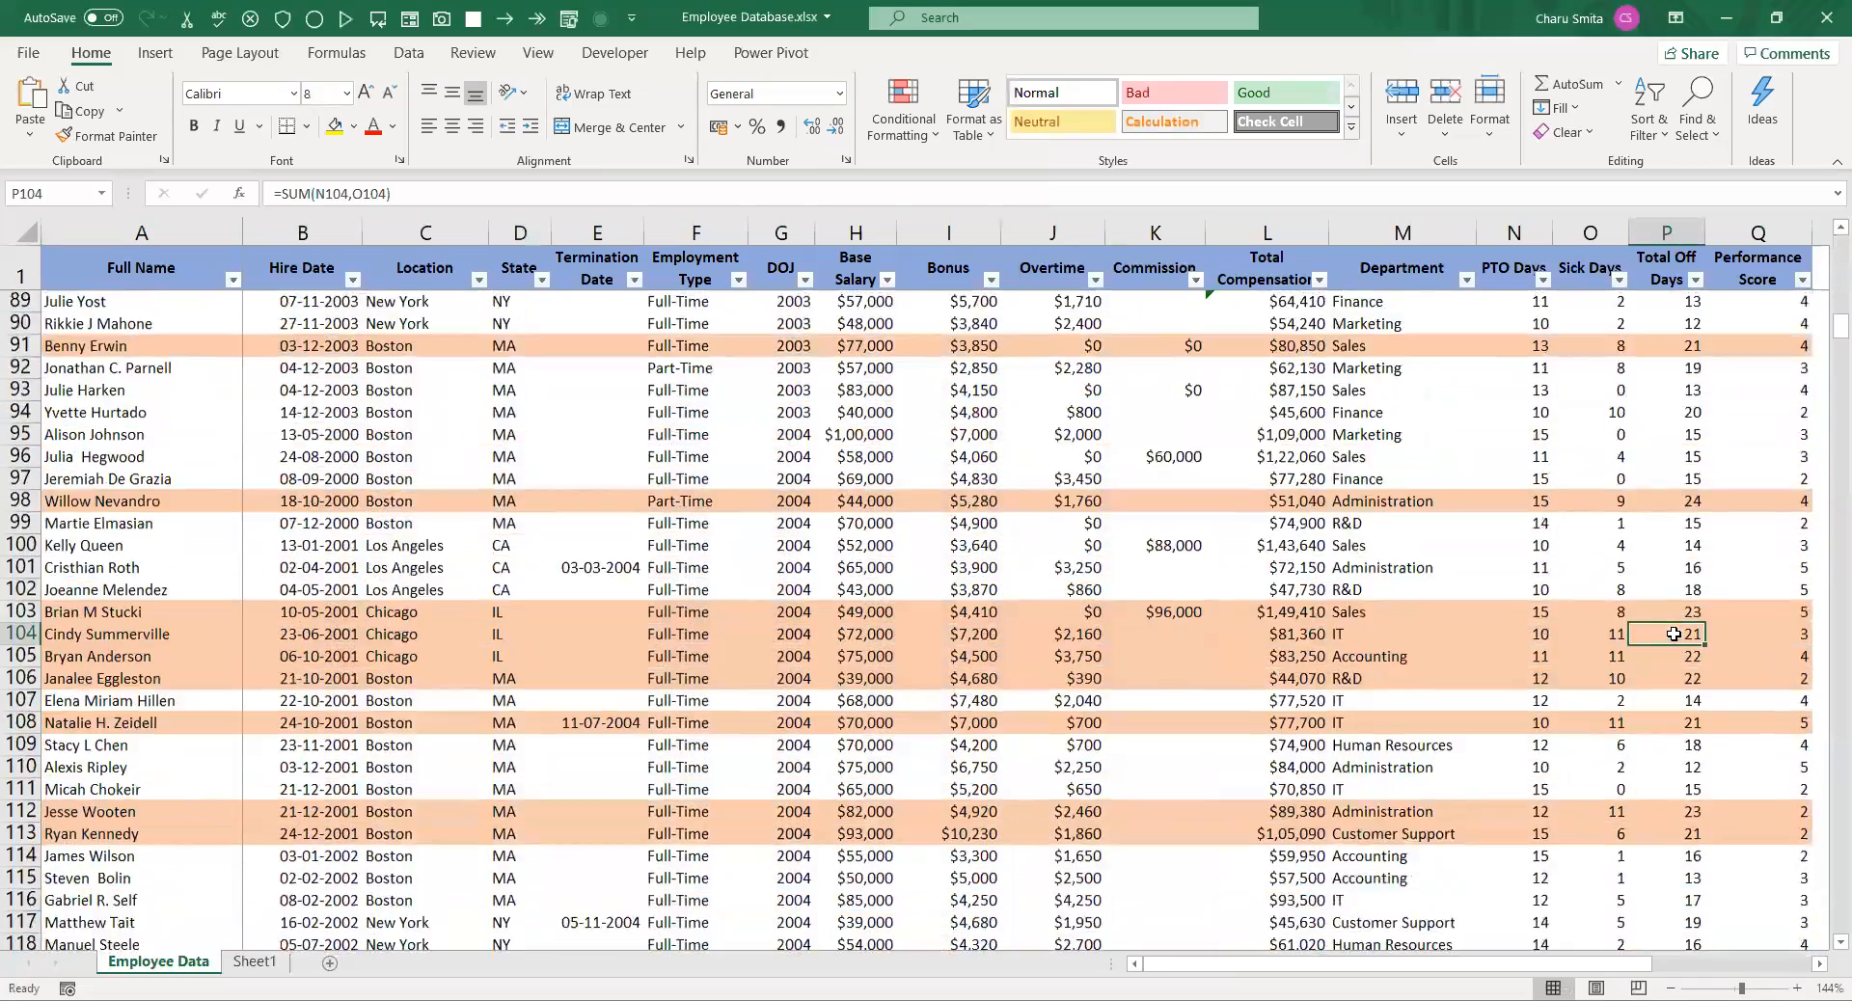
{"action": "scroll", "scroll_direction": "down", "scroll_amount": 3}
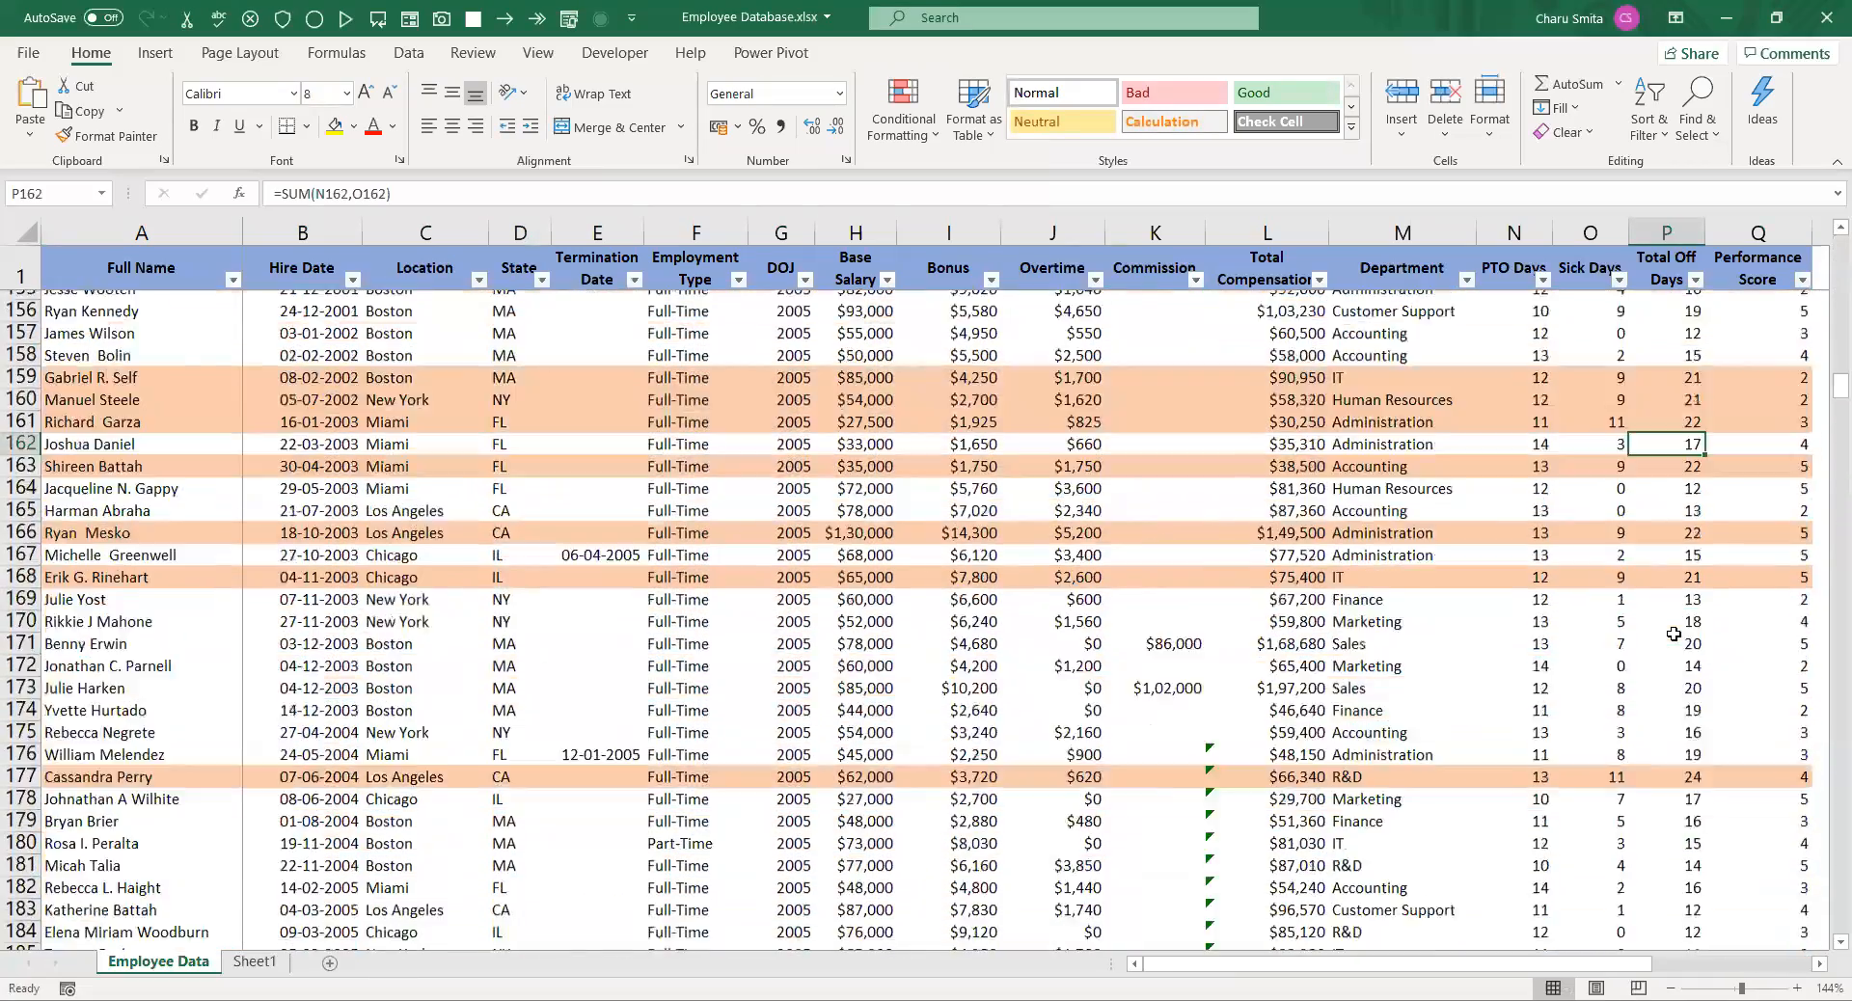